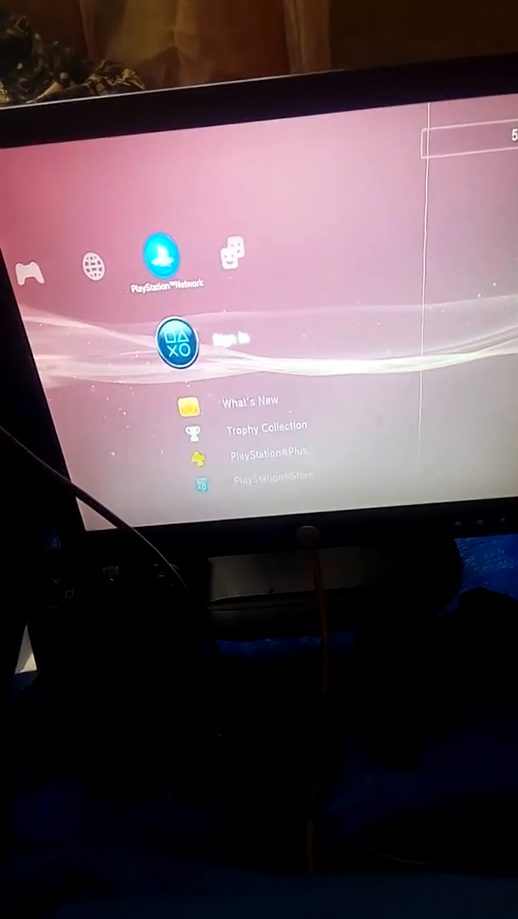
pyautogui.hscroll(-3)
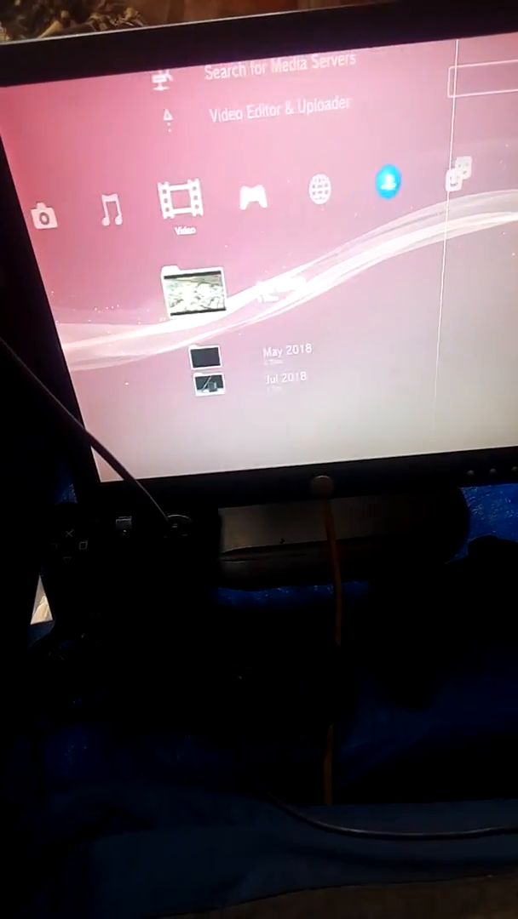